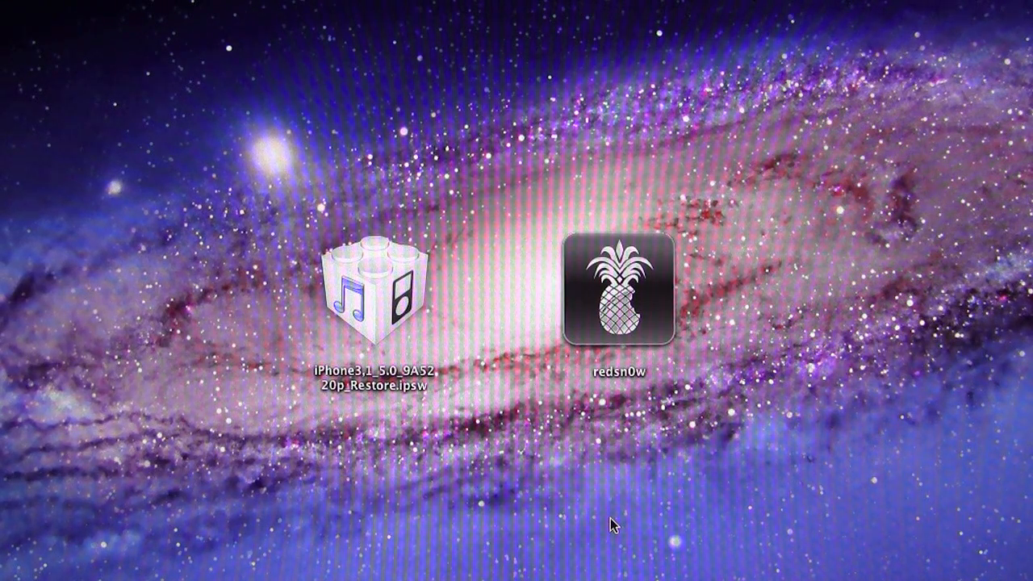
Launch redsn0w and load the iPhone3,1 iOS 5.0 restore IPSW from the Desktop
double_click(616, 302)
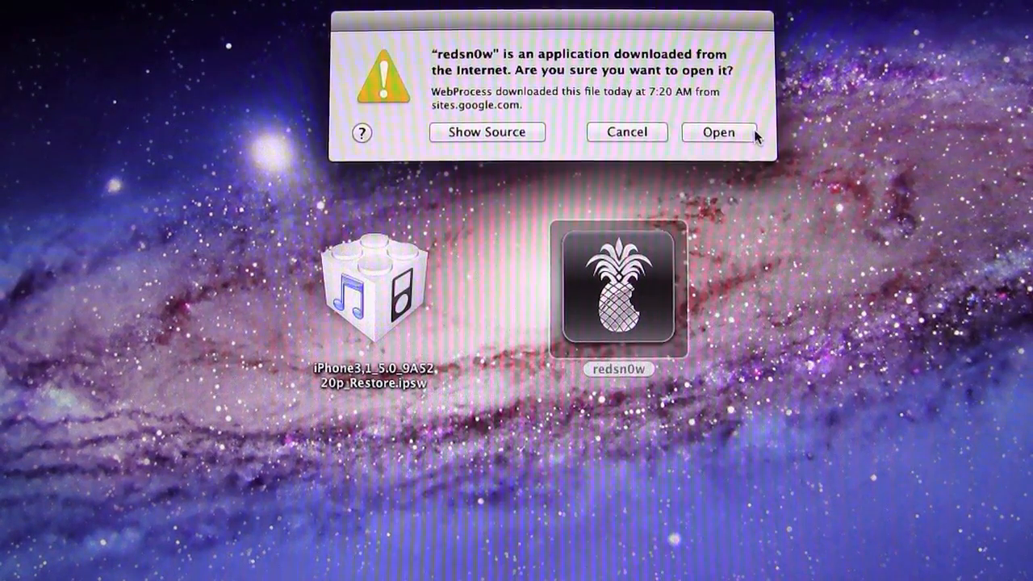
left_click(719, 131)
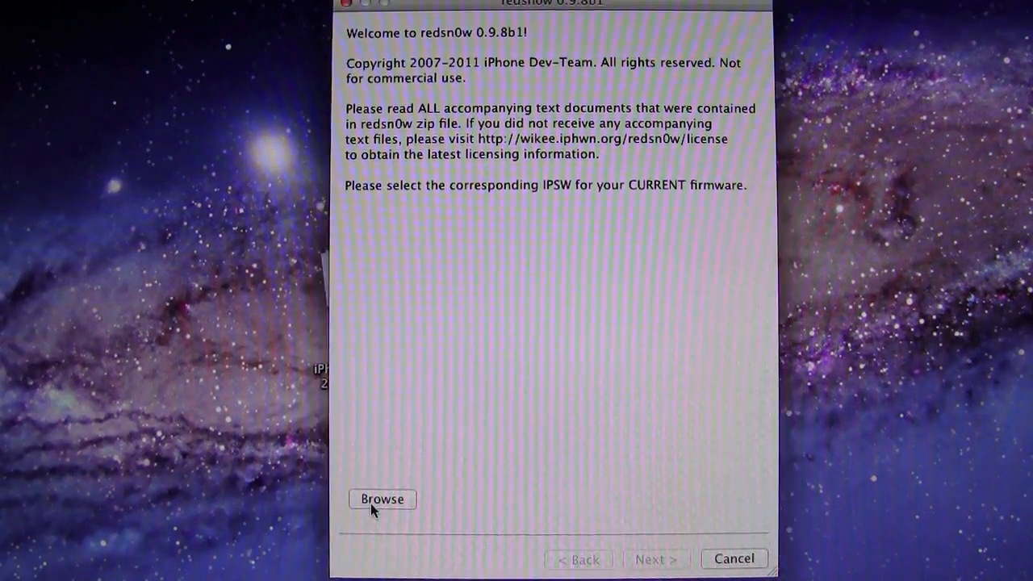
left_click(387, 499)
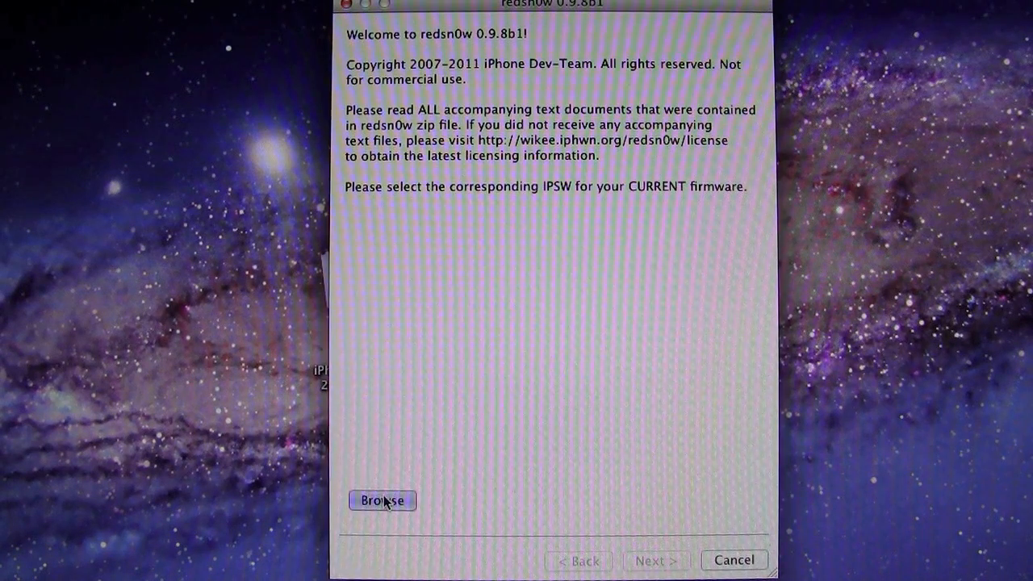
left_click(384, 501)
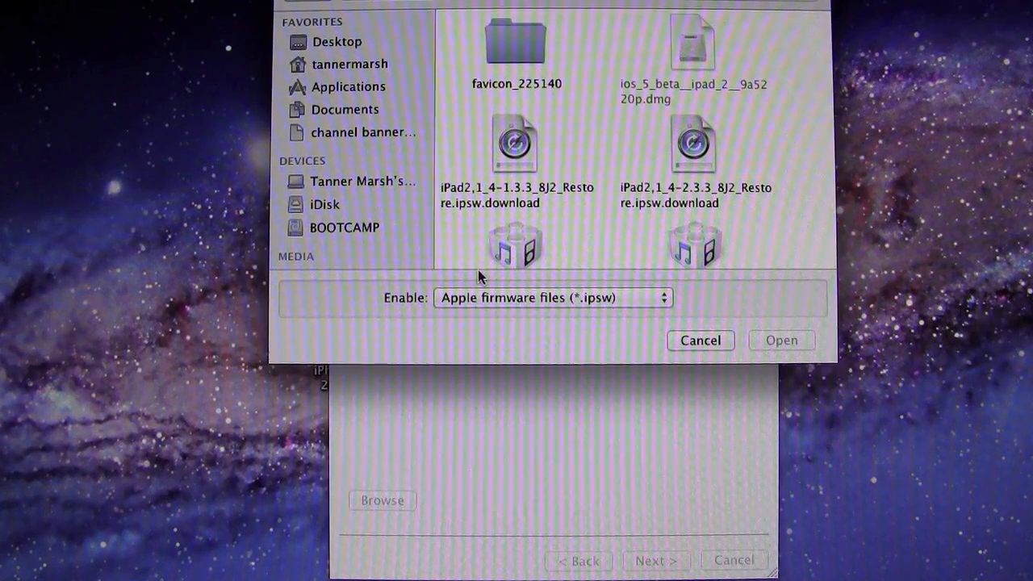
scroll("down", 3)
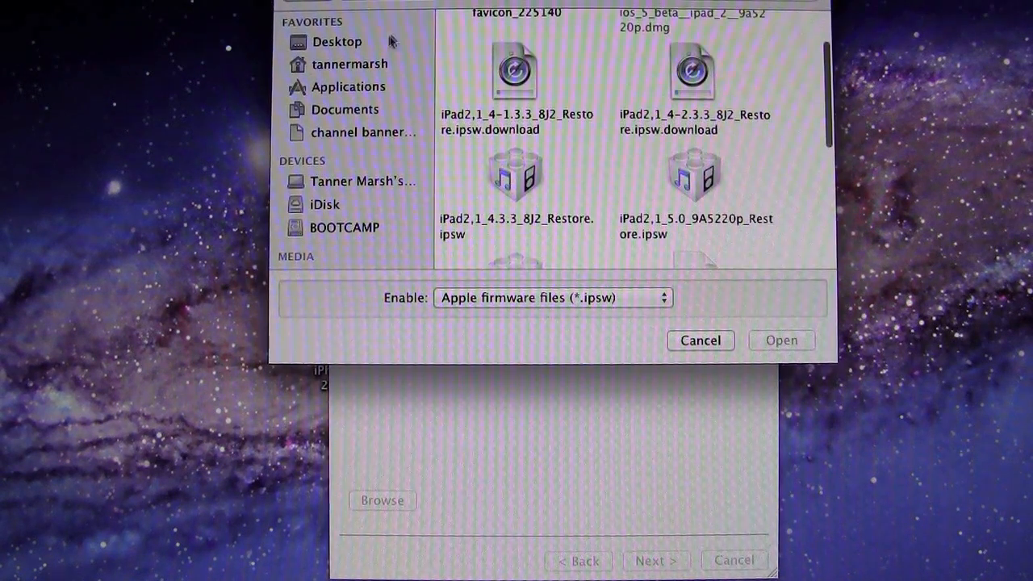
left_click(338, 41)
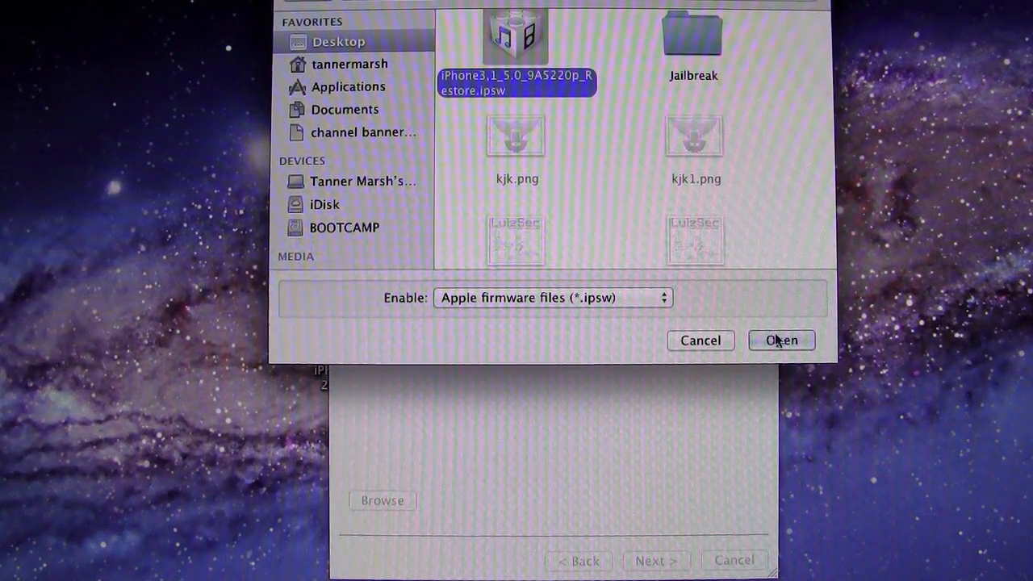
left_click(782, 341)
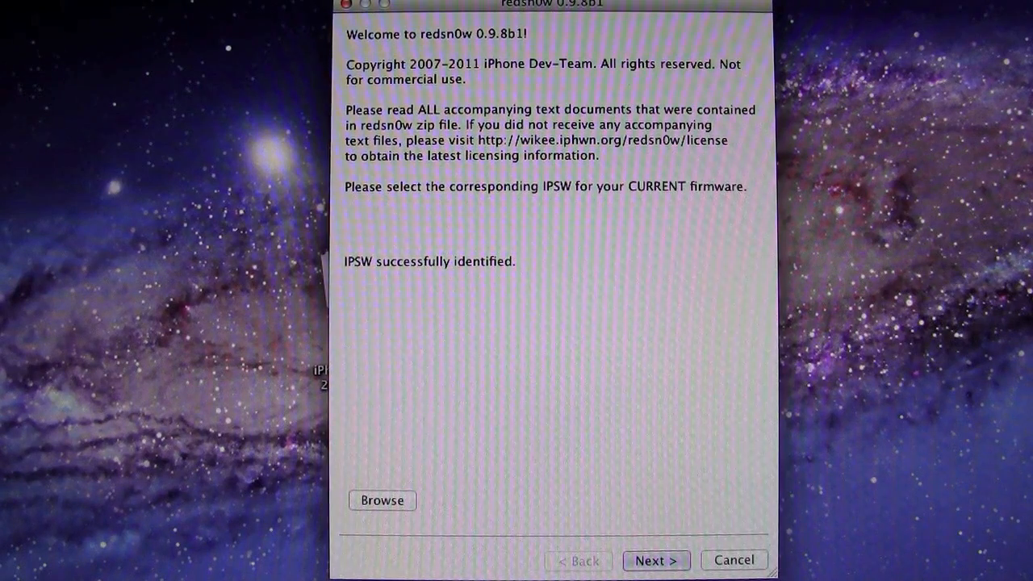
Advance to the options screen, leaving Install Cydia checked and other options unchecked
left_click(657, 560)
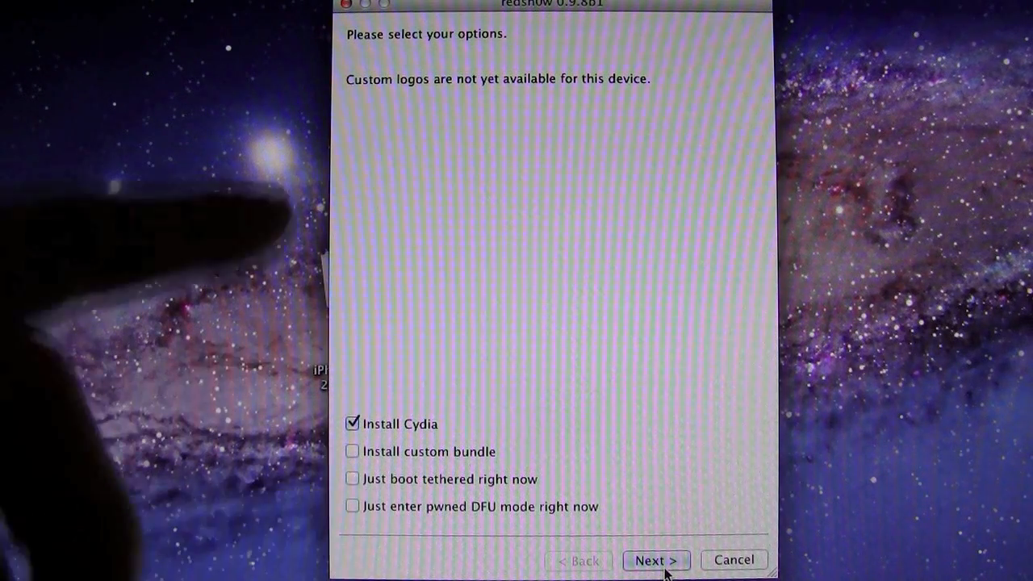
Proceed with the Install Cydia jailbreak run until the welcome screen returns
left_click(656, 560)
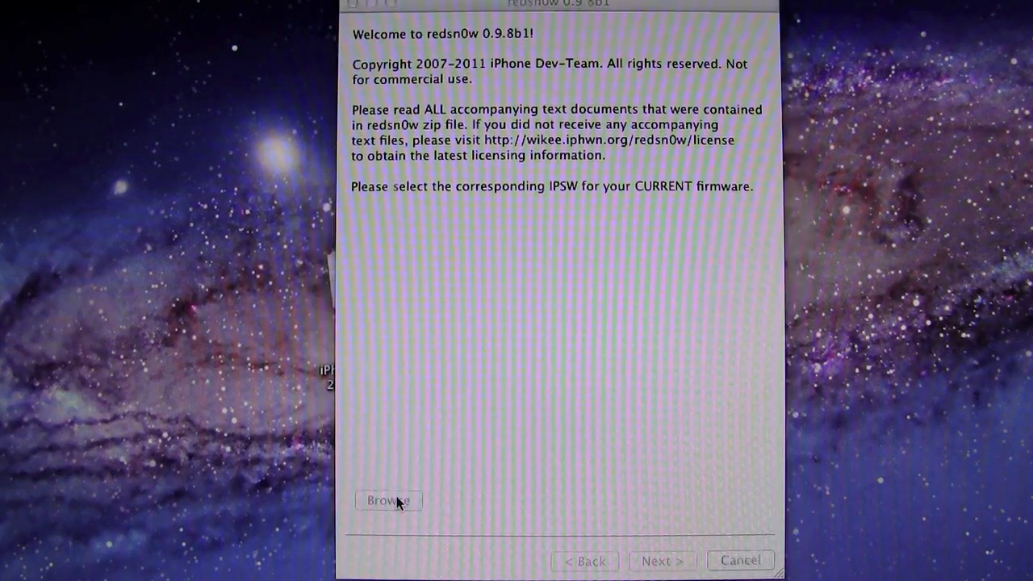
Reload the iPhone3,1 iOS 5.0 restore IPSW from the Desktop
left_click(390, 501)
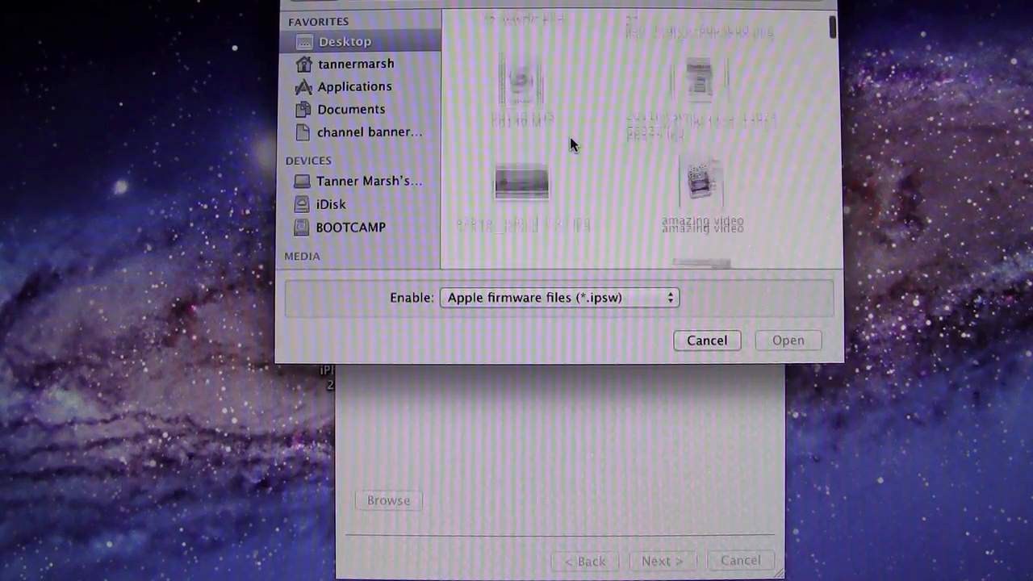
scroll("down", 3)
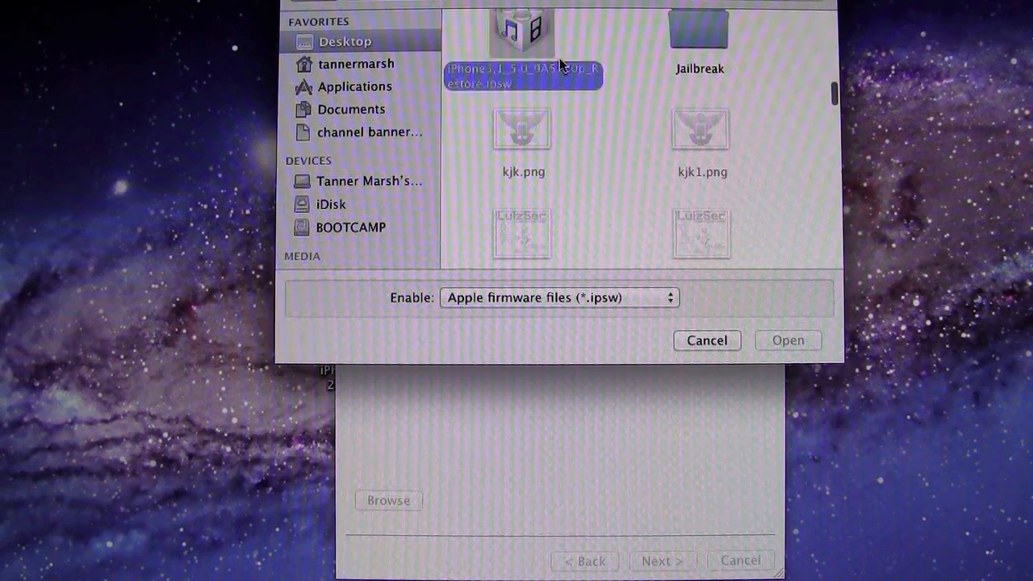
left_click(788, 339)
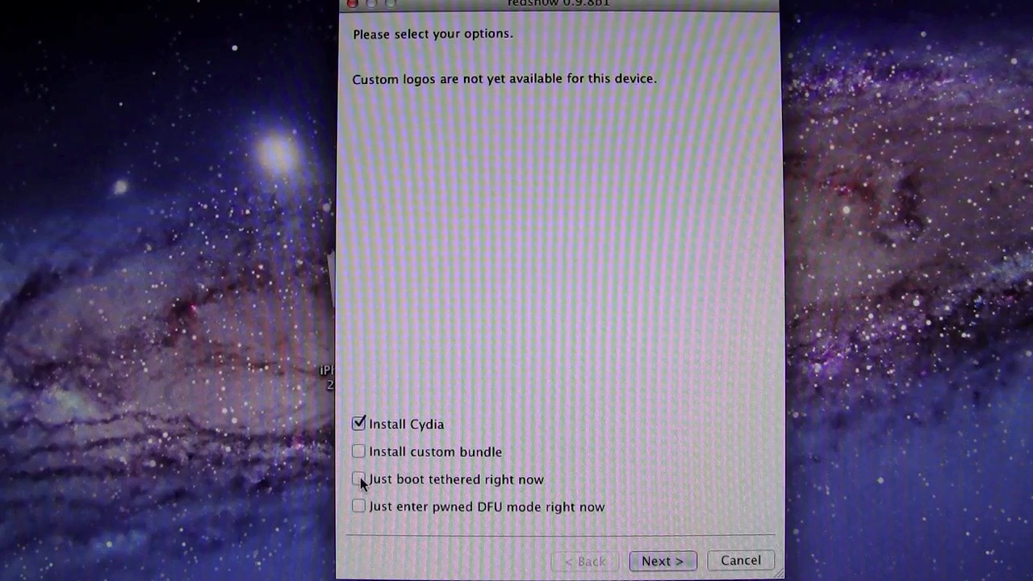
Choose 'Just boot tethered right now' instead of Install Cydia and continue
left_click(358, 479)
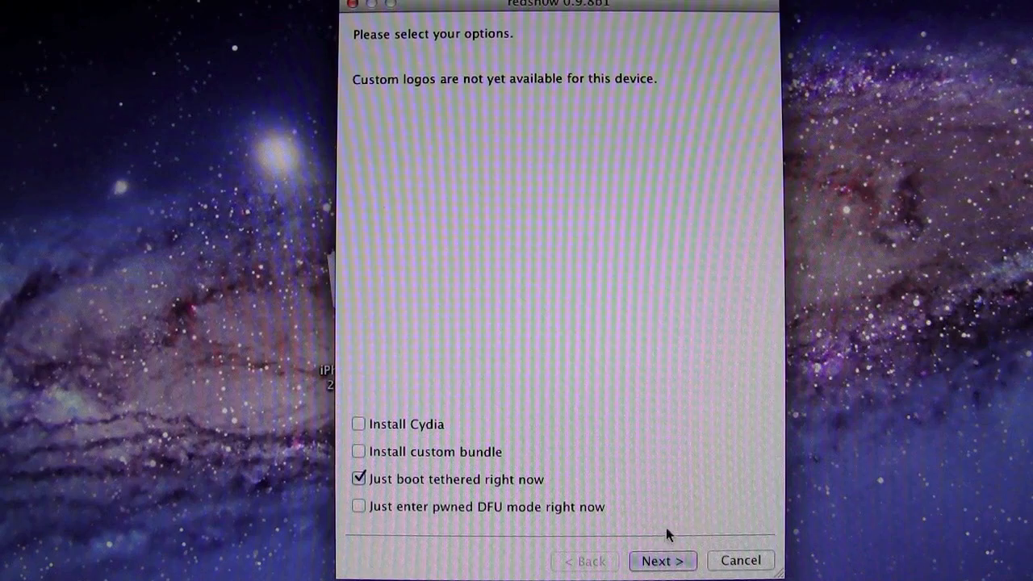
left_click(664, 560)
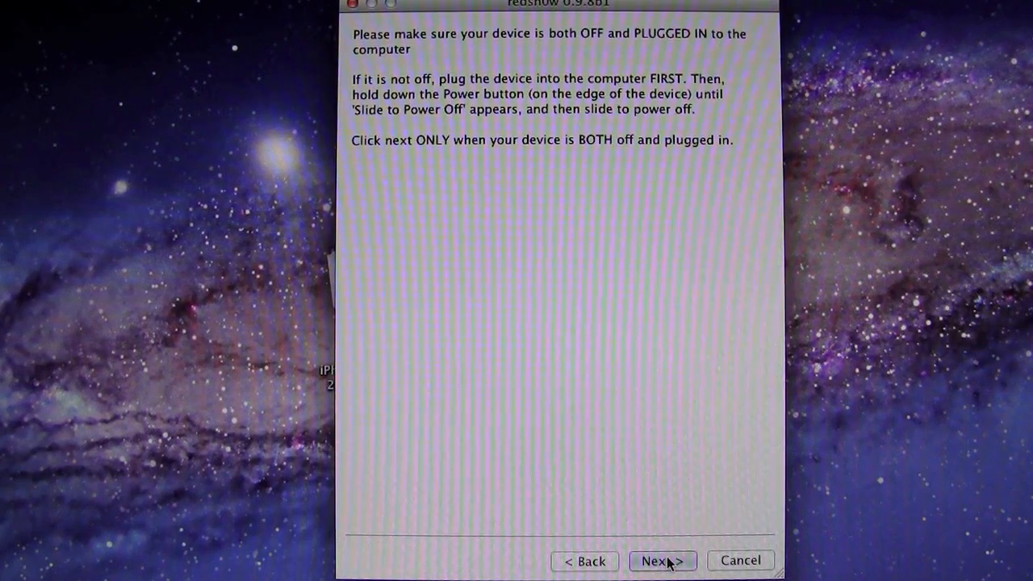